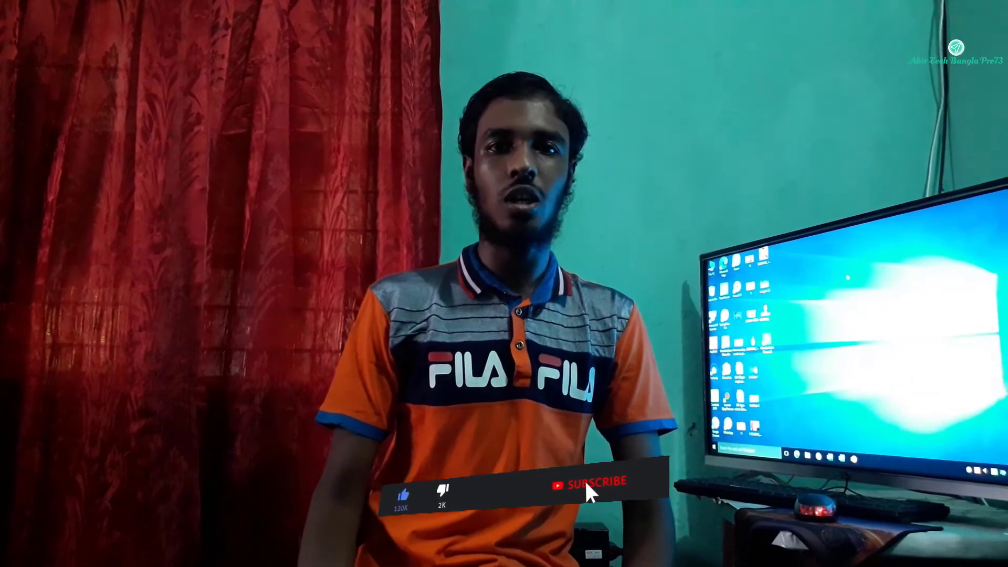
- Open Chrome and search Google for 'fdmr'
{"action": "left_click", "coordinate": [587, 485]}
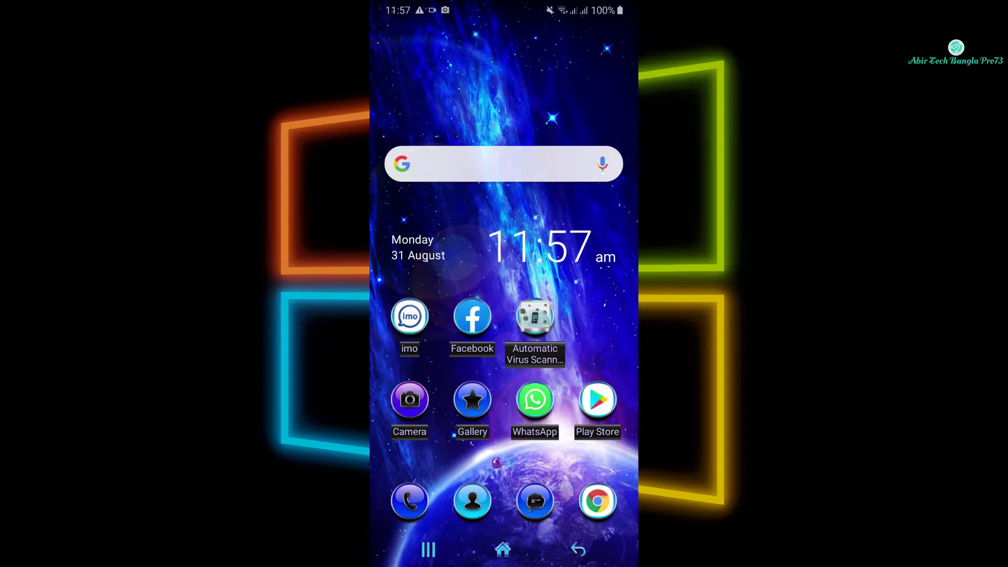
{"action": "left_click", "coordinate": [598, 500]}
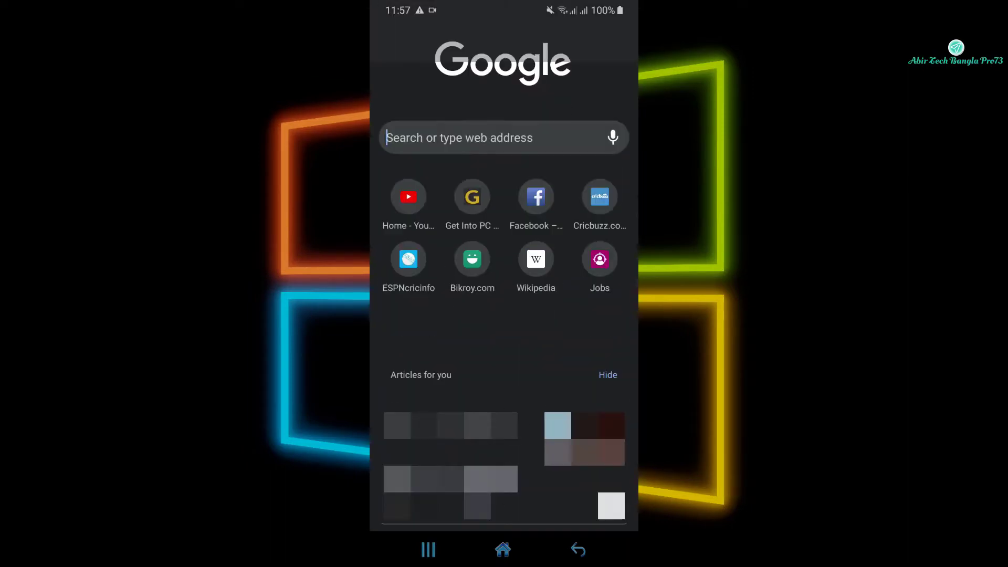
{"action": "left_click", "coordinate": [502, 137]}
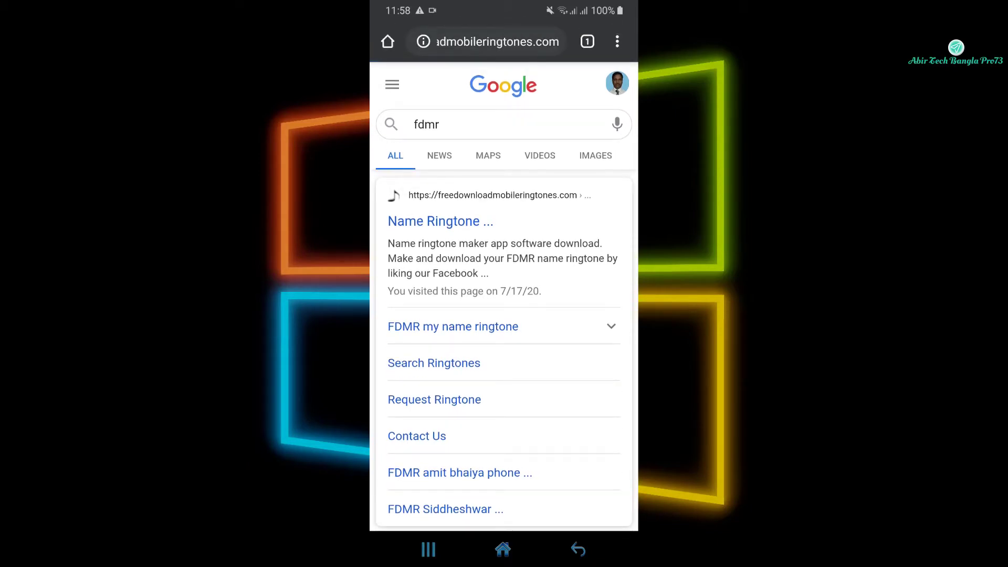
- Open the FreeDownloadMobileRingtones site and enter 'Abir' in its ringtone search box
{"action": "left_click", "coordinate": [440, 221]}
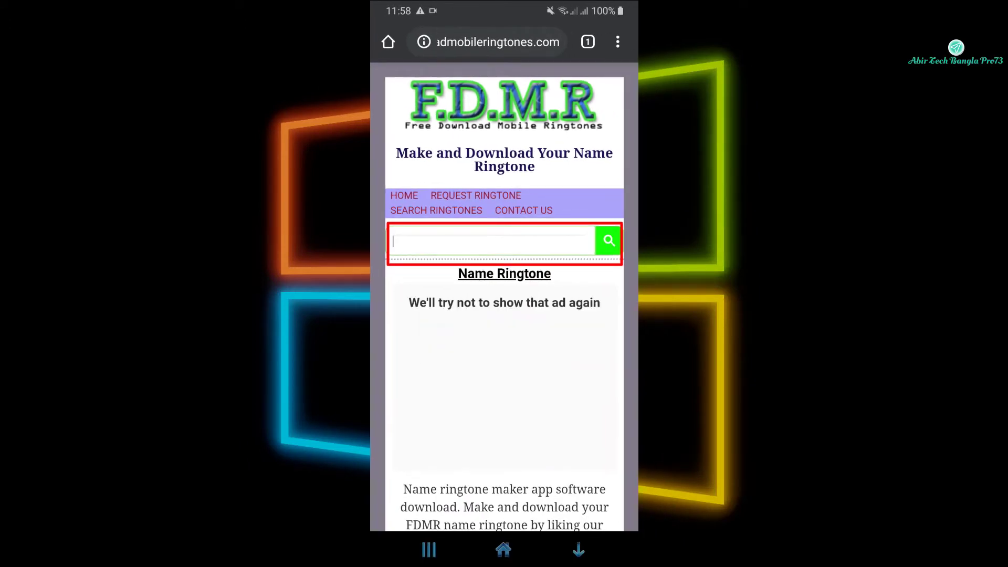
{"action": "left_click", "coordinate": [491, 241]}
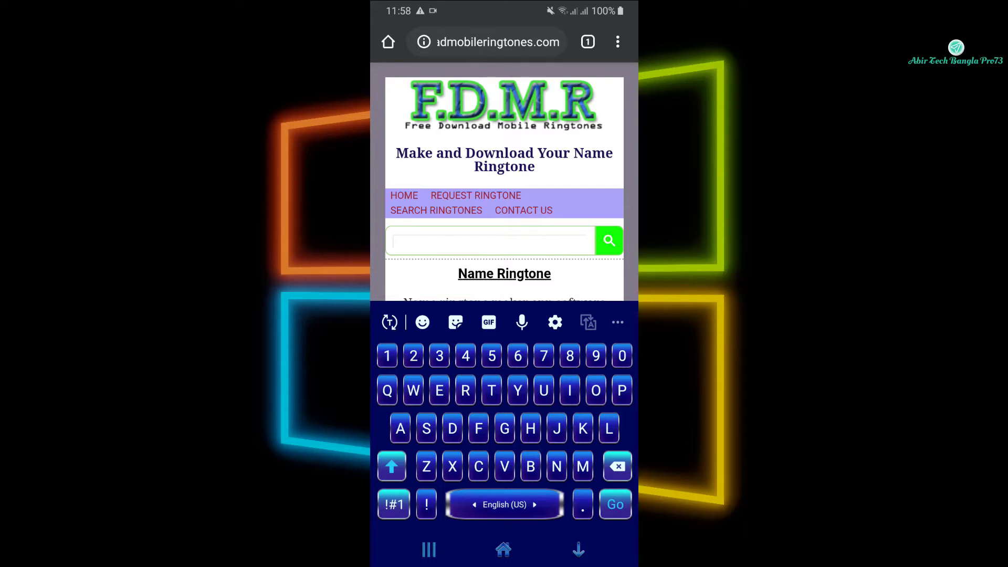
{"action": "type", "text": "Abir"}
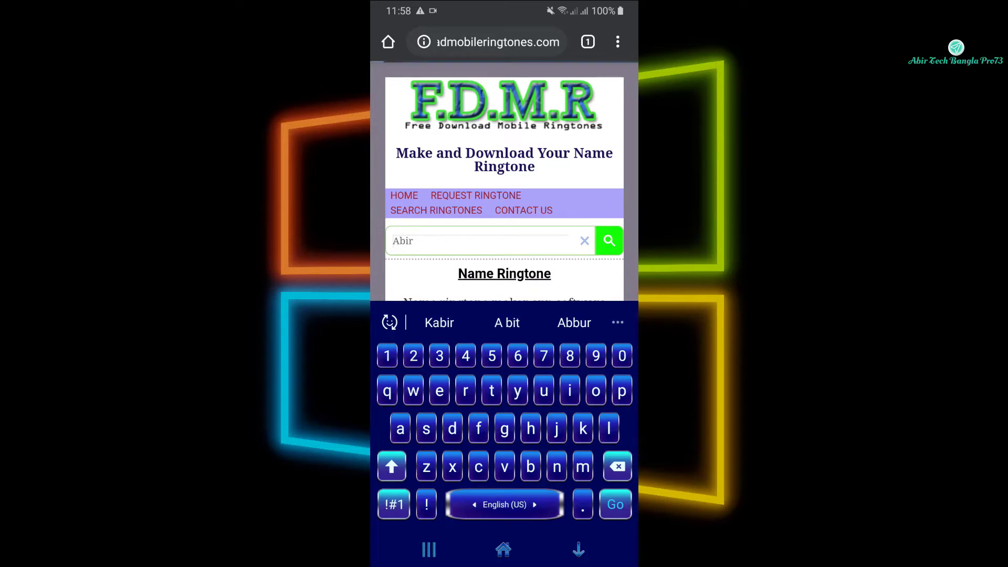
- Search the site for Abir and open the 'ABIR please pickup the phone' ringtone
{"action": "left_click", "coordinate": [608, 240]}
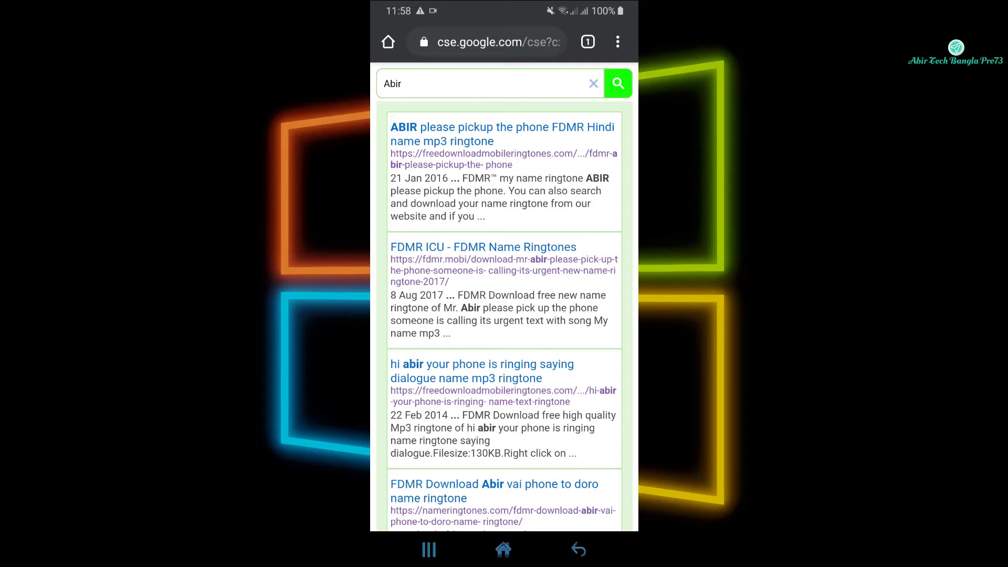
{"action": "scroll", "scroll_direction": "down", "scroll_amount": 3}
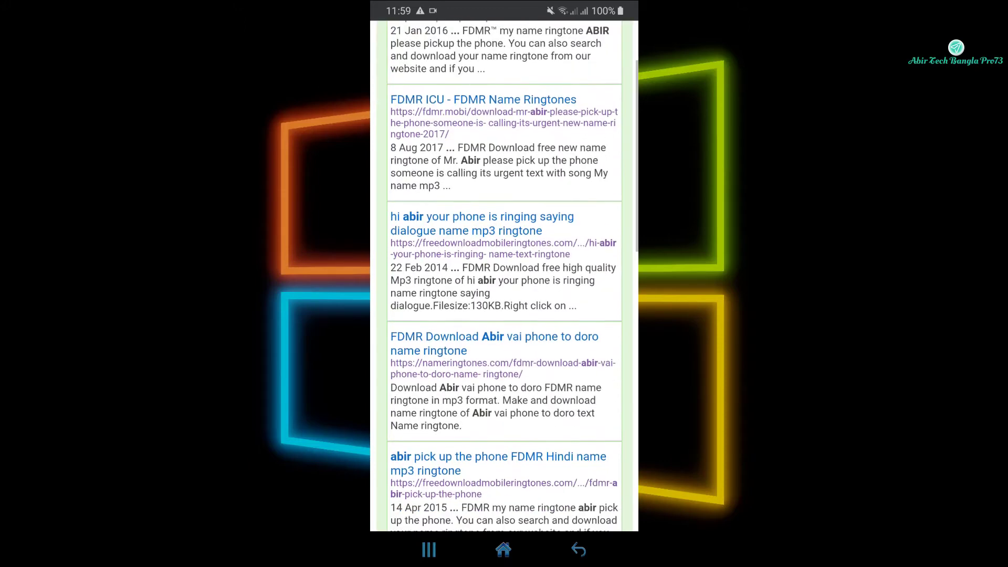
{"action": "scroll", "scroll_direction": "down", "scroll_amount": 3}
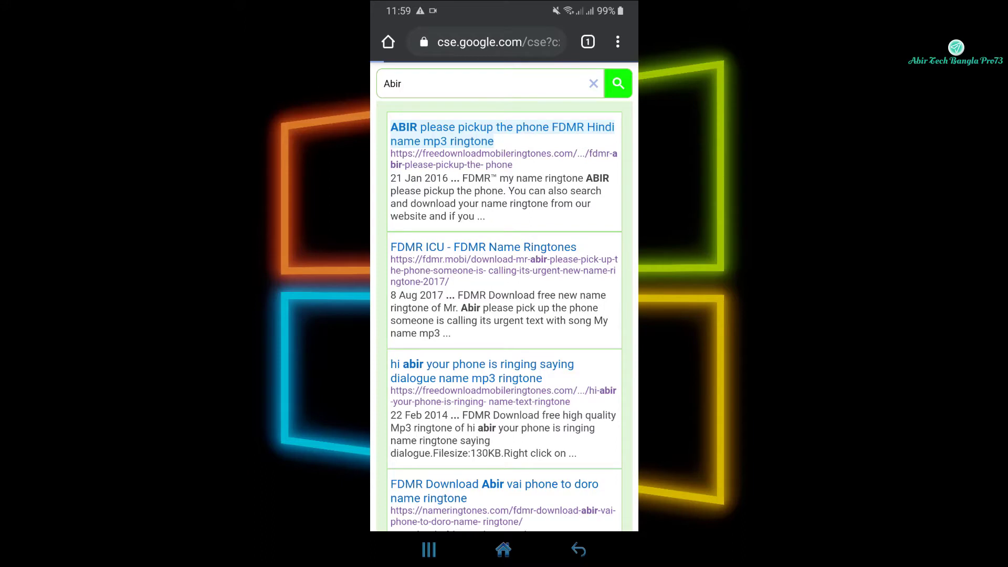
{"action": "left_click", "coordinate": [502, 134]}
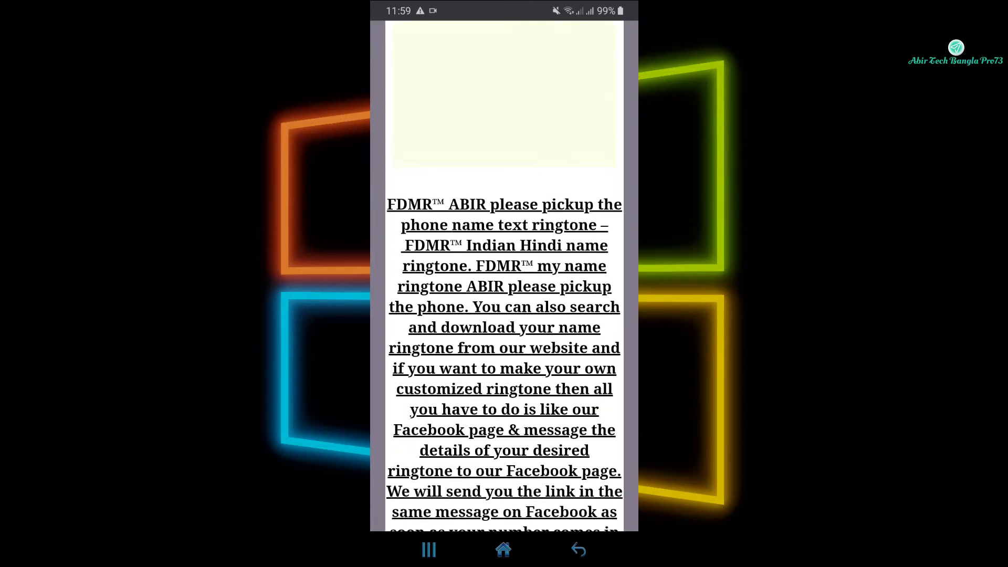
- Scroll down the ABIR ringtone page to its download link and audio player
{"action": "scroll", "scroll_direction": "down", "scroll_amount": 3}
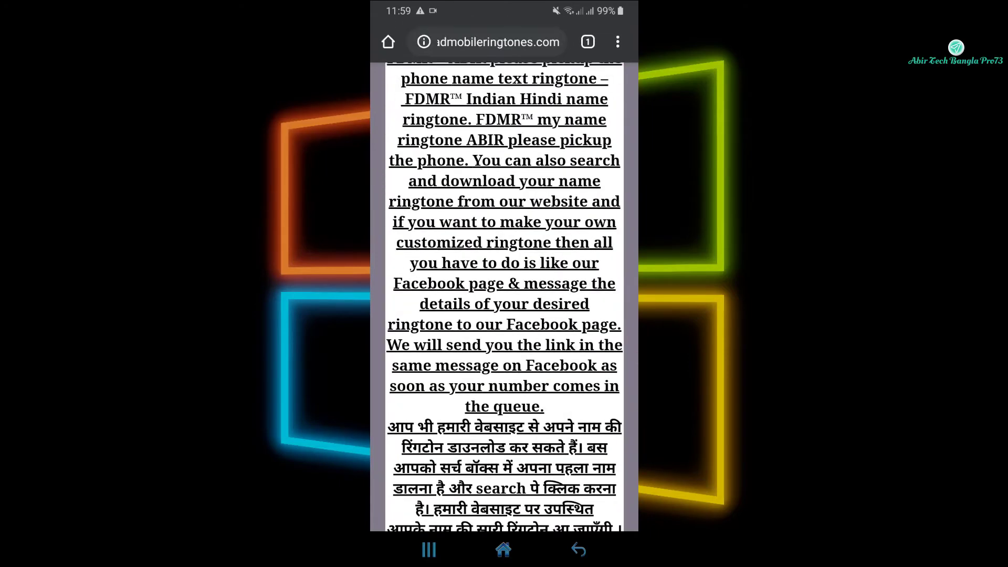
{"action": "scroll", "scroll_direction": "down", "scroll_amount": 3}
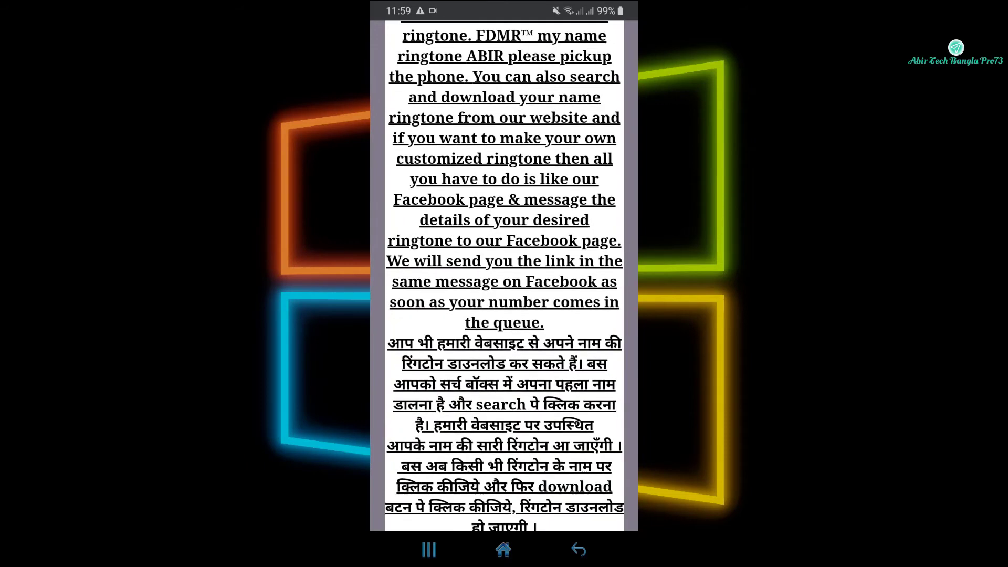
{"action": "scroll", "scroll_direction": "down", "scroll_amount": 3}
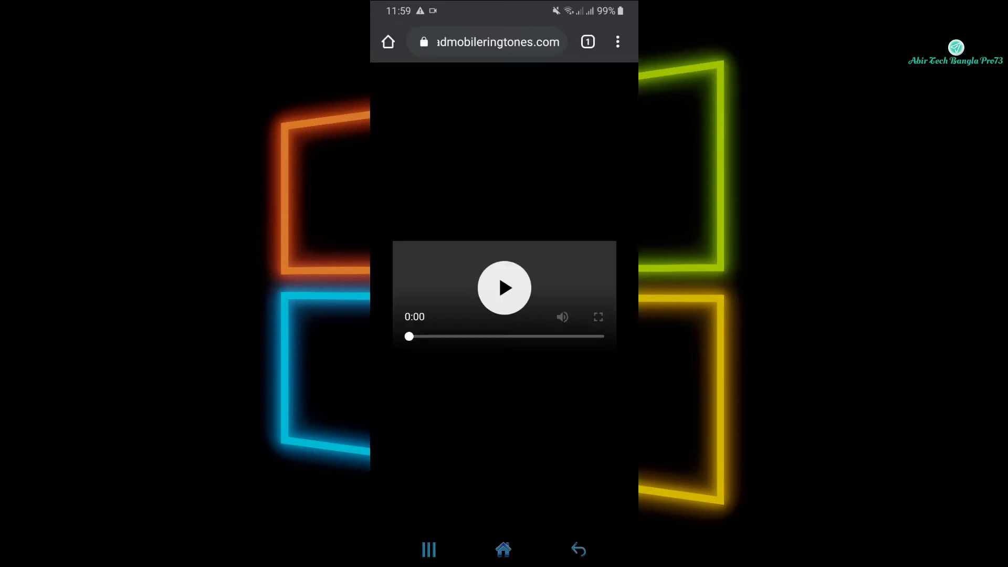
- Play the ABIR ringtone audio, then leave Chrome and open the notification shade
{"action": "left_click", "coordinate": [504, 287]}
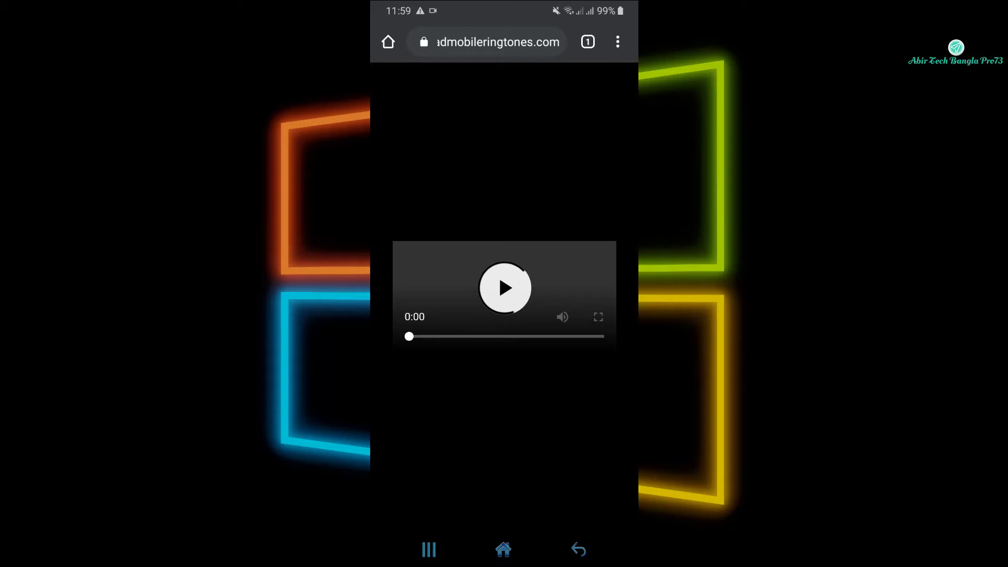
{"action": "left_click", "coordinate": [503, 549]}
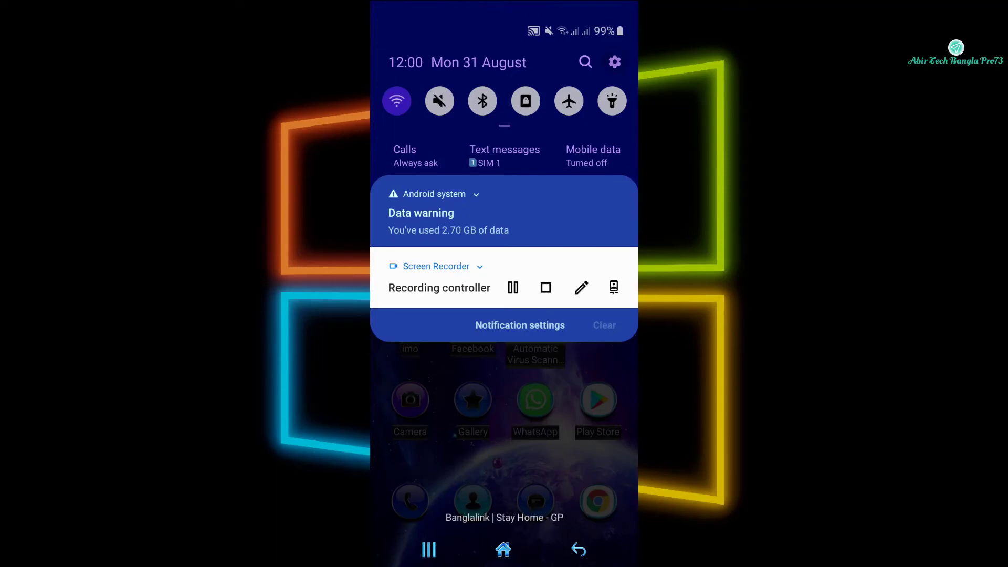
- Open the phone's Settings and go to Sounds and vibration
{"action": "left_click", "coordinate": [614, 62]}
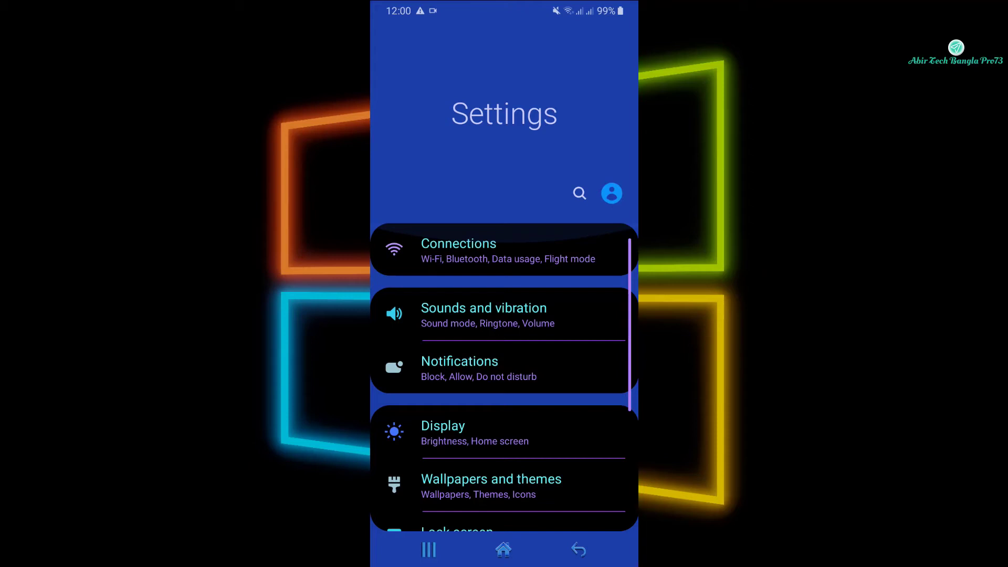
{"action": "left_click", "coordinate": [484, 315]}
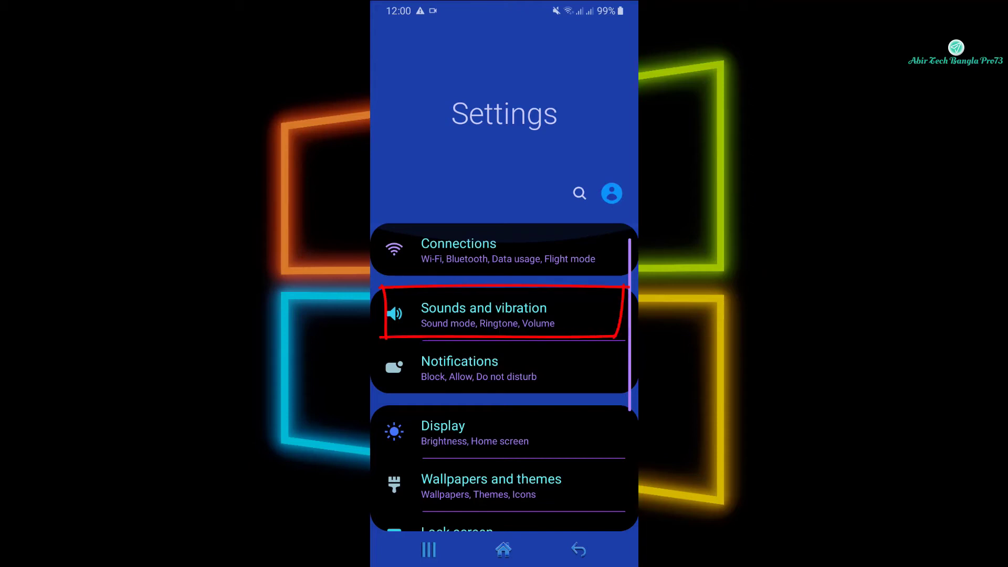
{"action": "left_click", "coordinate": [504, 315]}
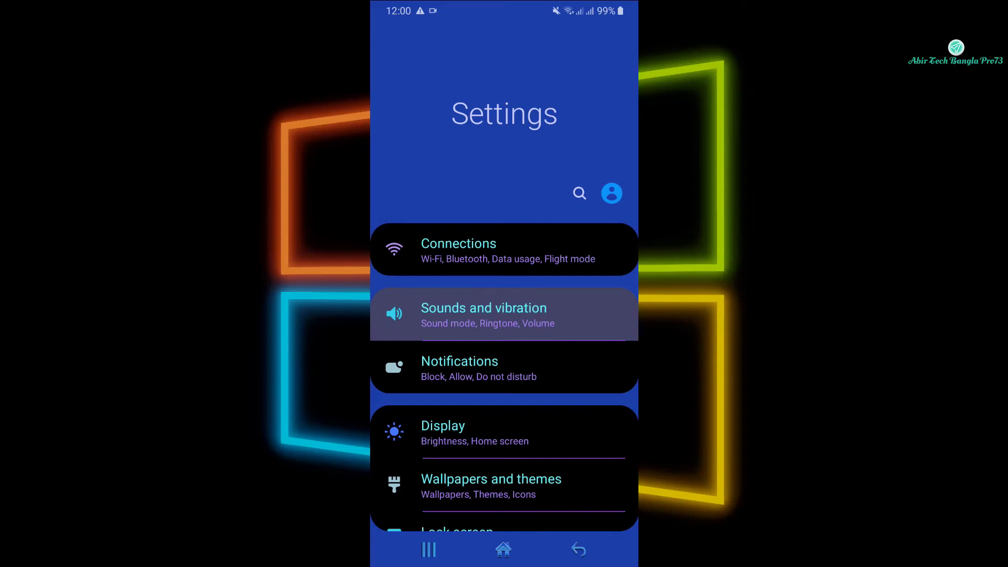
{"action": "left_click", "coordinate": [483, 314]}
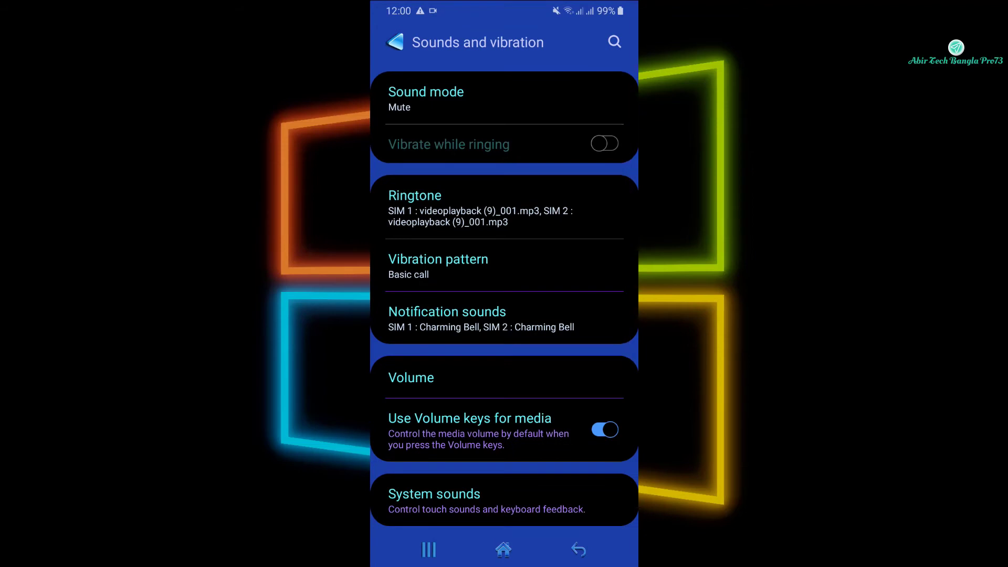
- Open the Ringtone setting to reach the sound picker with the ABIR track
{"action": "left_click", "coordinate": [504, 207]}
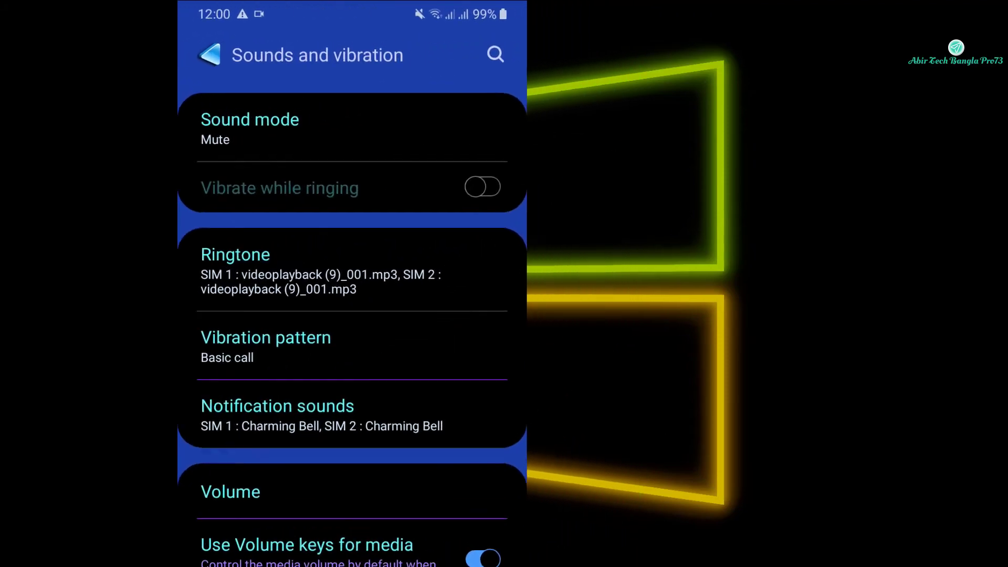
{"action": "left_click", "coordinate": [235, 255]}
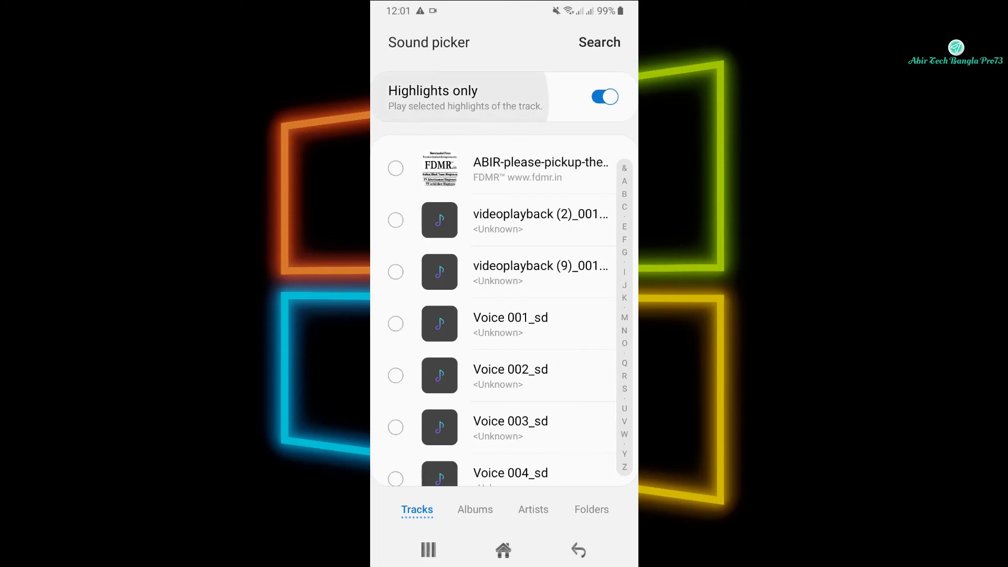
- Turn off Highlights only so the picker plays full tracks
{"action": "left_click", "coordinate": [603, 96]}
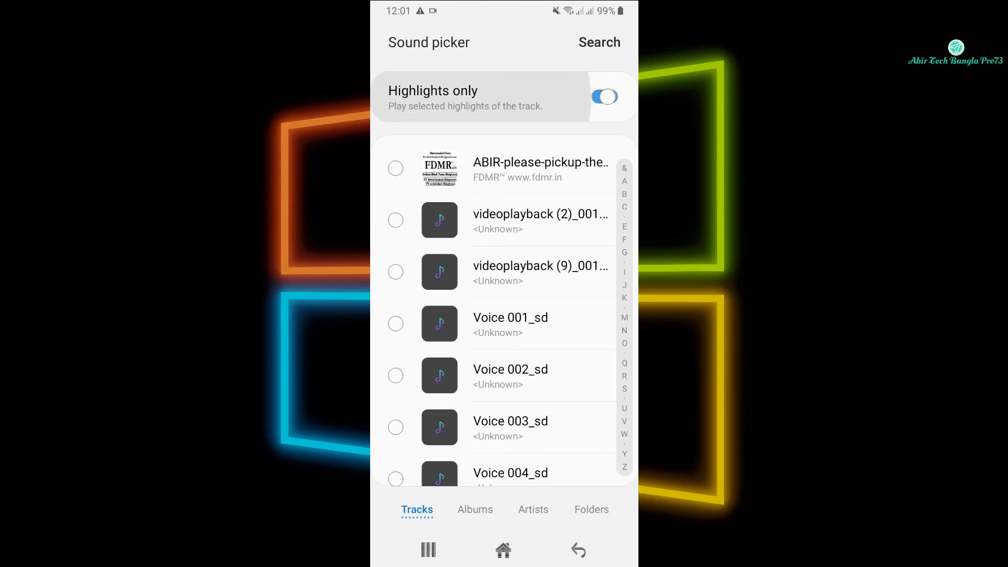
{"action": "left_click", "coordinate": [604, 97]}
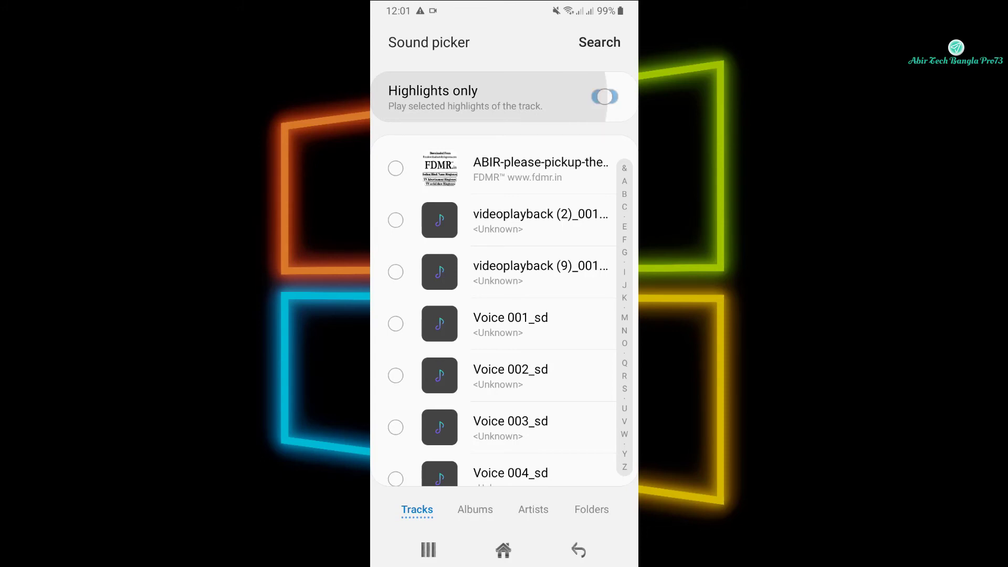
{"action": "left_click", "coordinate": [604, 97]}
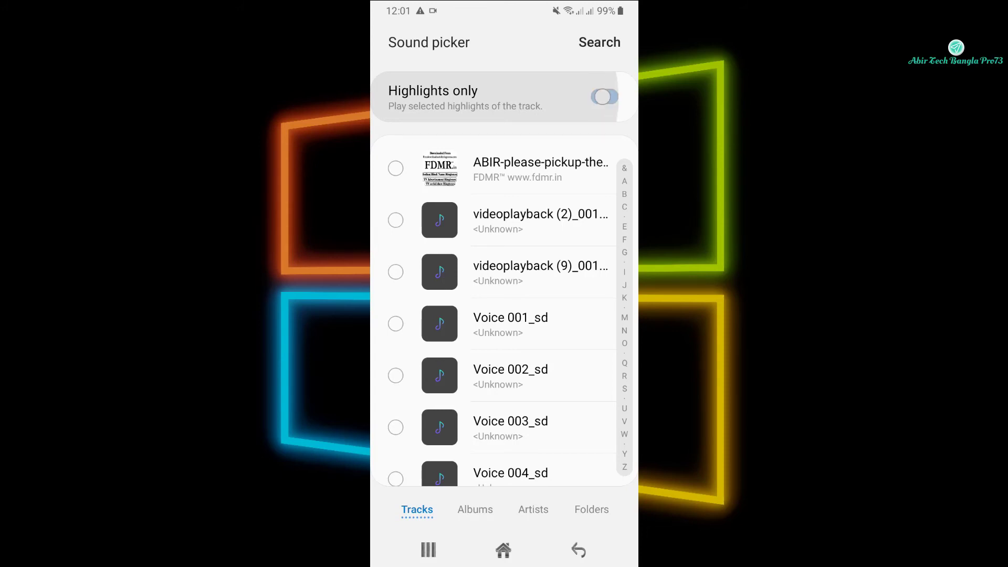
{"action": "left_click", "coordinate": [603, 97]}
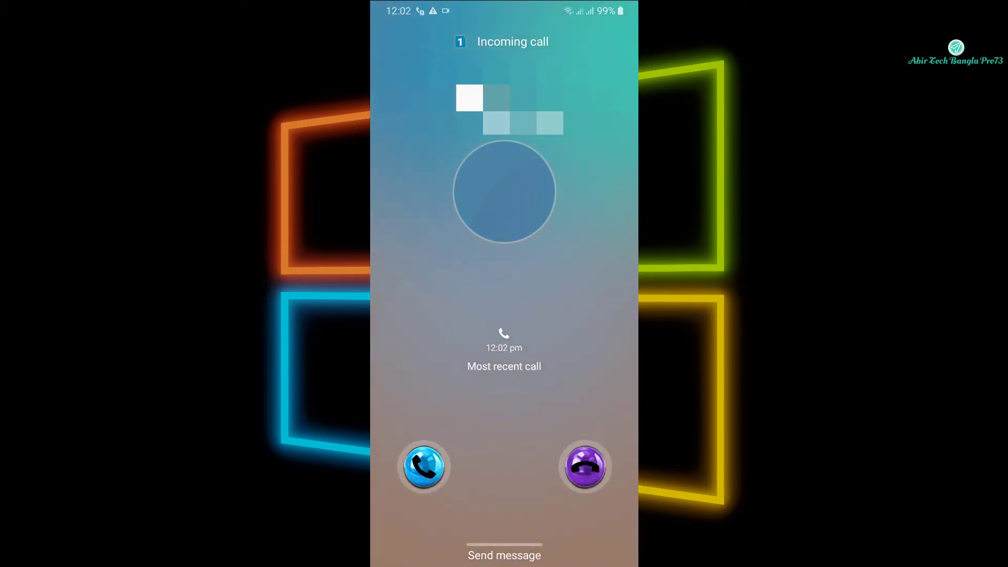
- Decline the incoming call after hearing the ABIR ringtone
{"action": "left_click", "coordinate": [585, 466]}
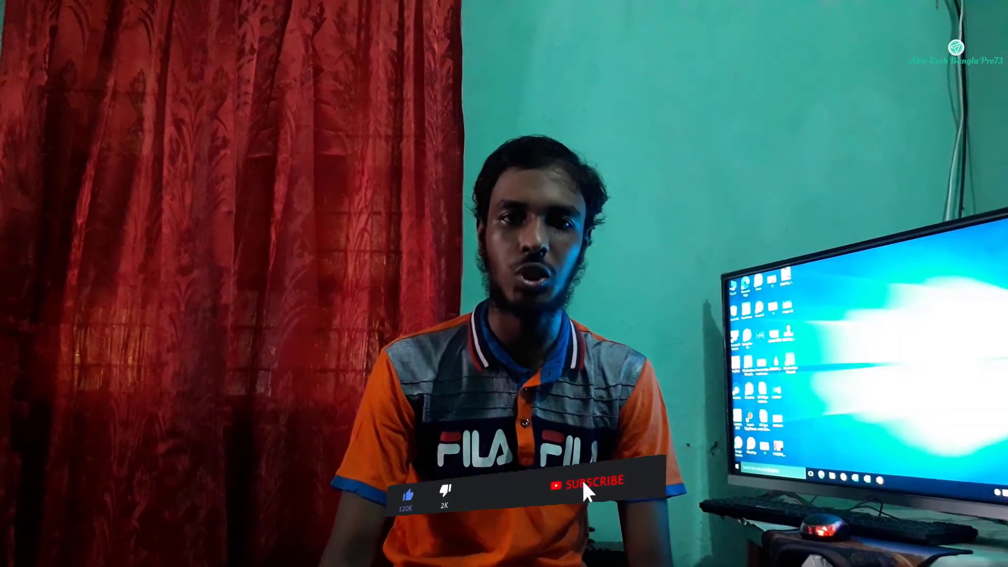
{"action": "left_click", "coordinate": [584, 484]}
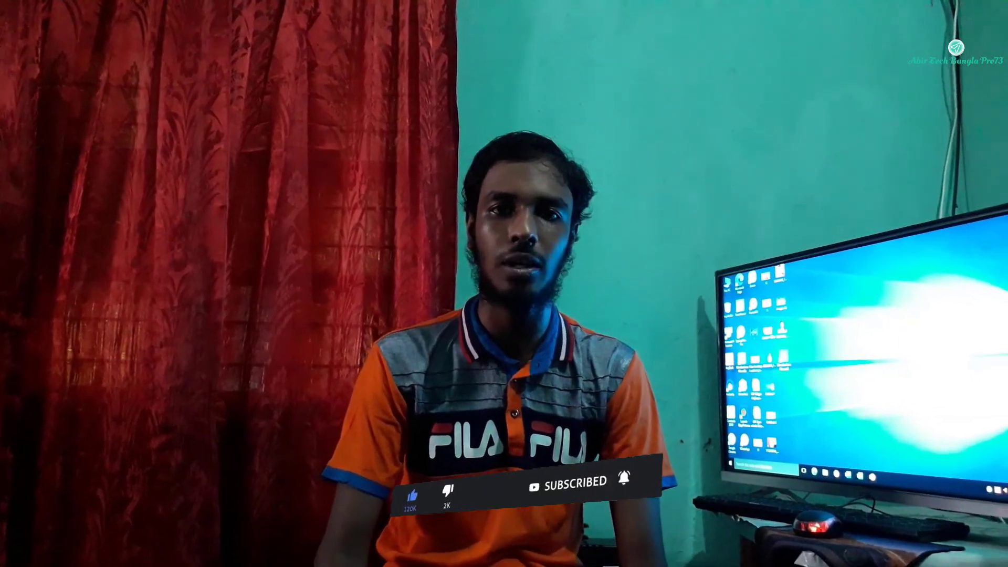